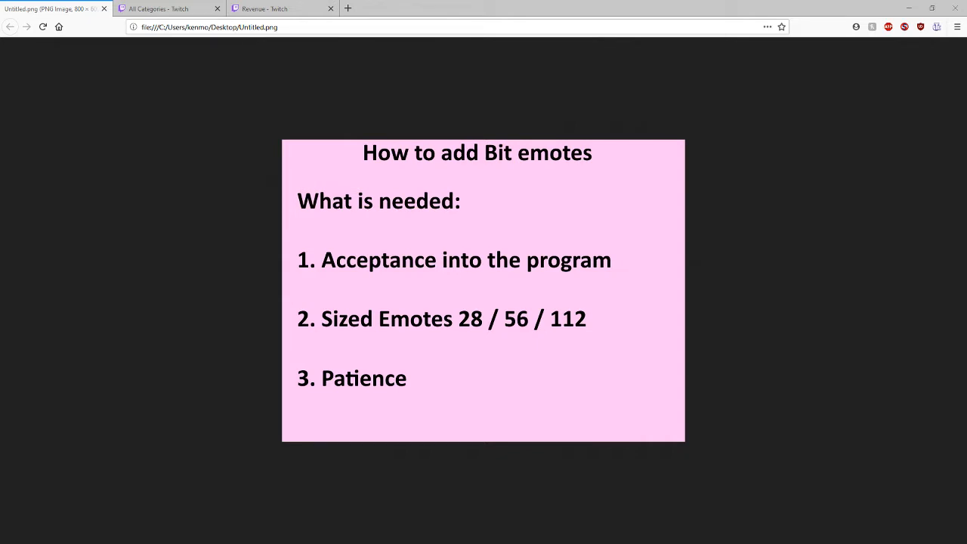
mouse_move(314, 265)
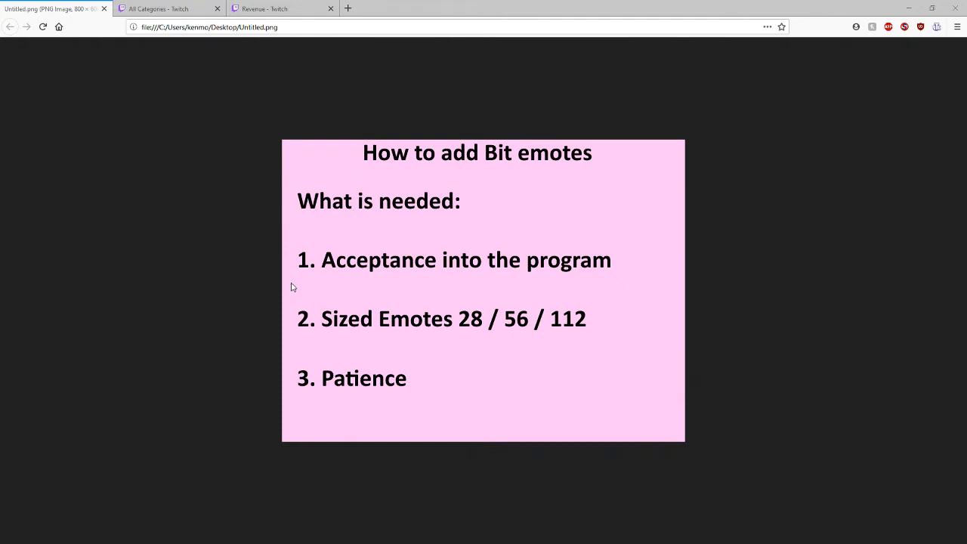
mouse_move(302, 330)
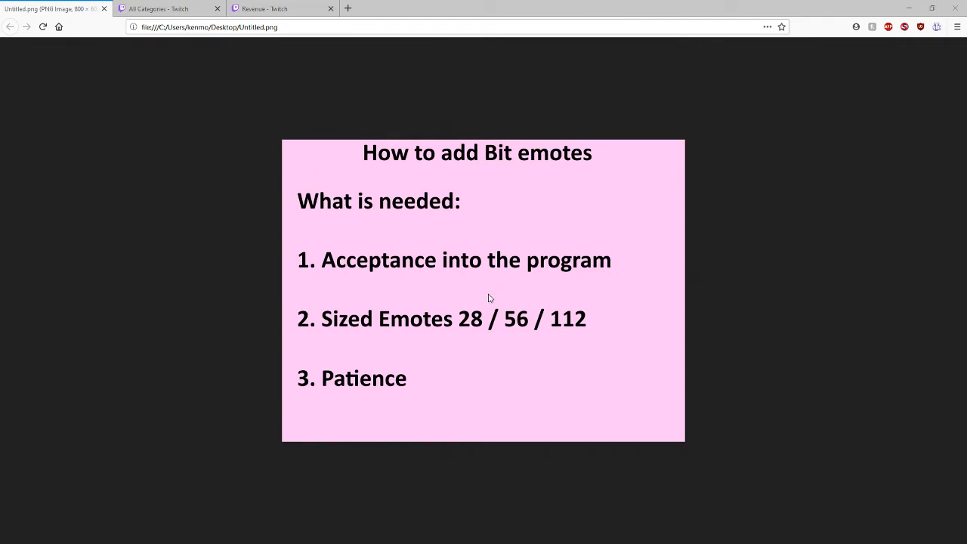
mouse_move(513, 303)
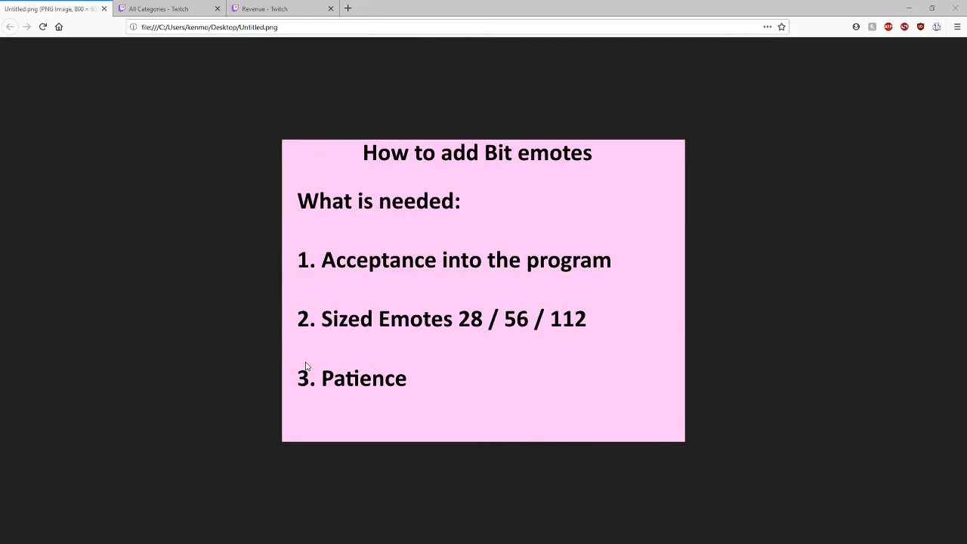
mouse_move(90, 55)
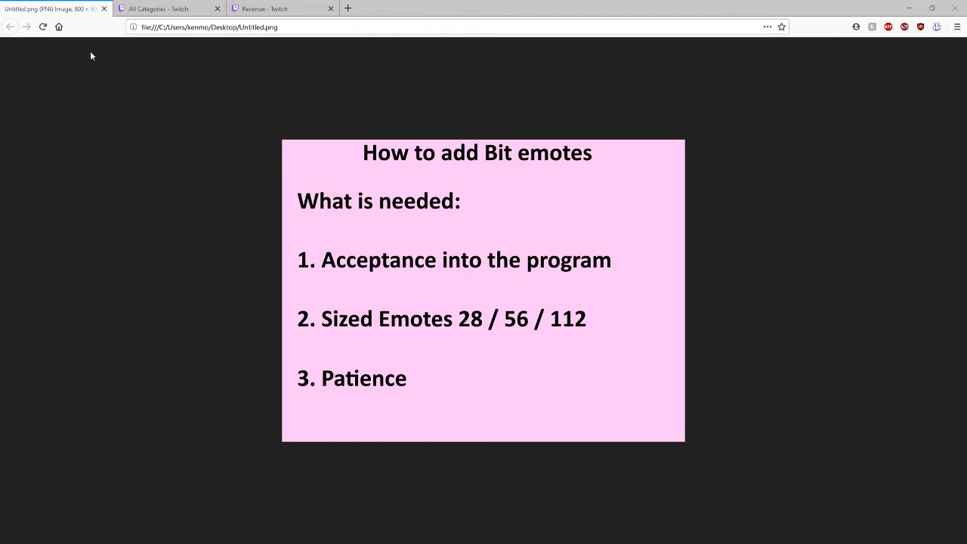
Step: Switch to the browse page and open Creator Dashboard from the avatar menu
left_click(162, 9)
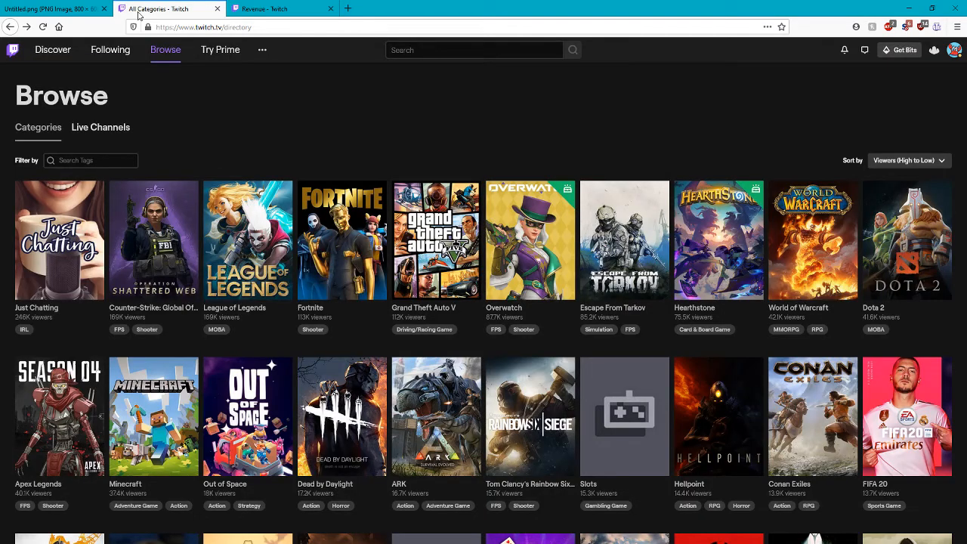
mouse_move(954, 71)
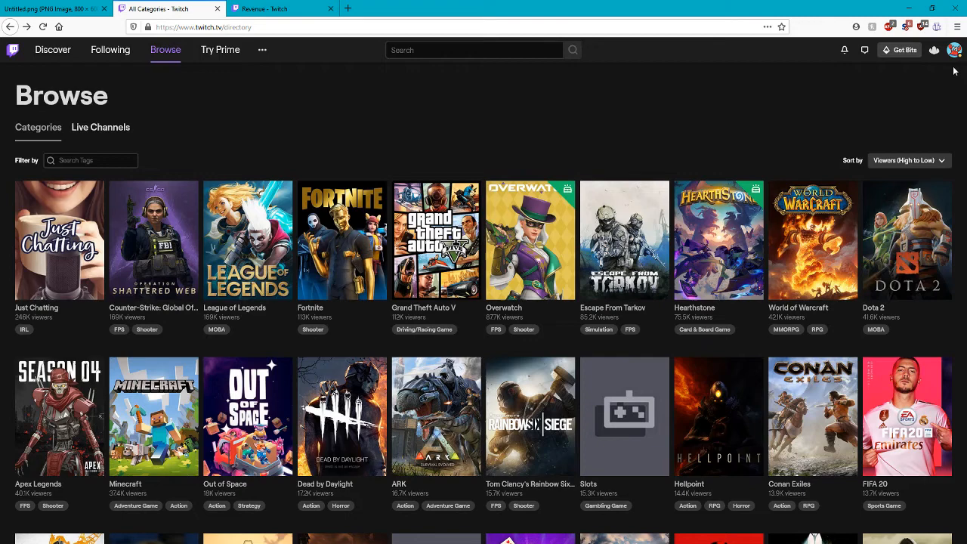
left_click(956, 49)
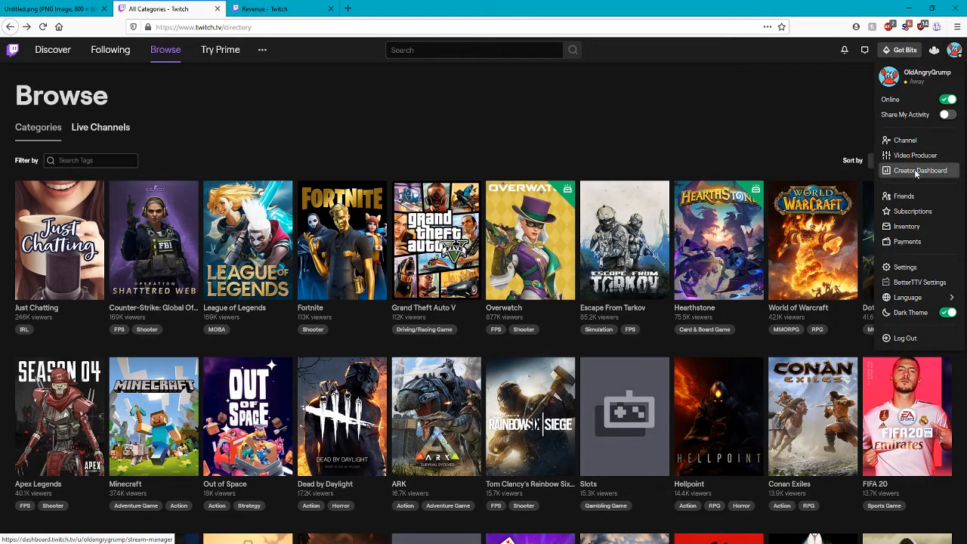
left_click(919, 170)
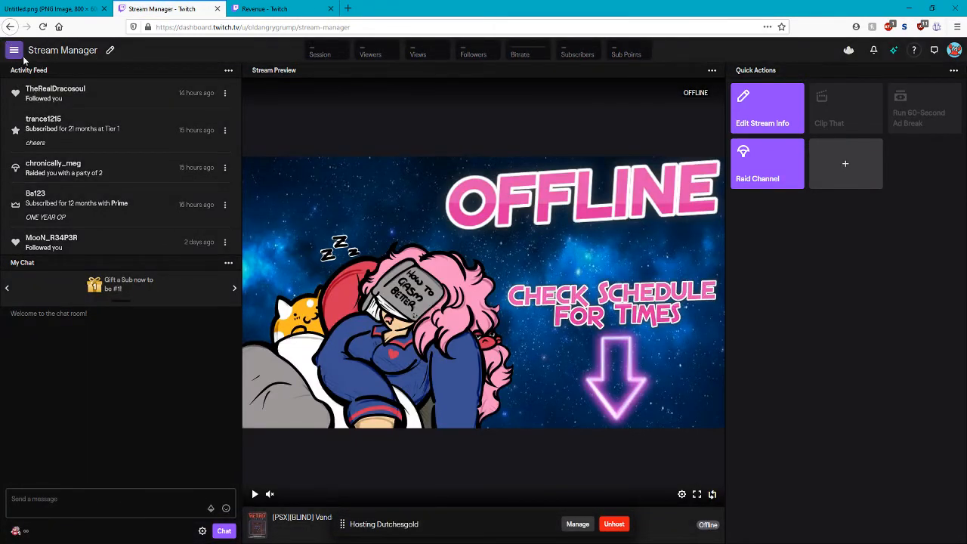
Step: Go to Revenue preferences and scroll to the Bits & Cheering minimum Bits settings
left_click(15, 50)
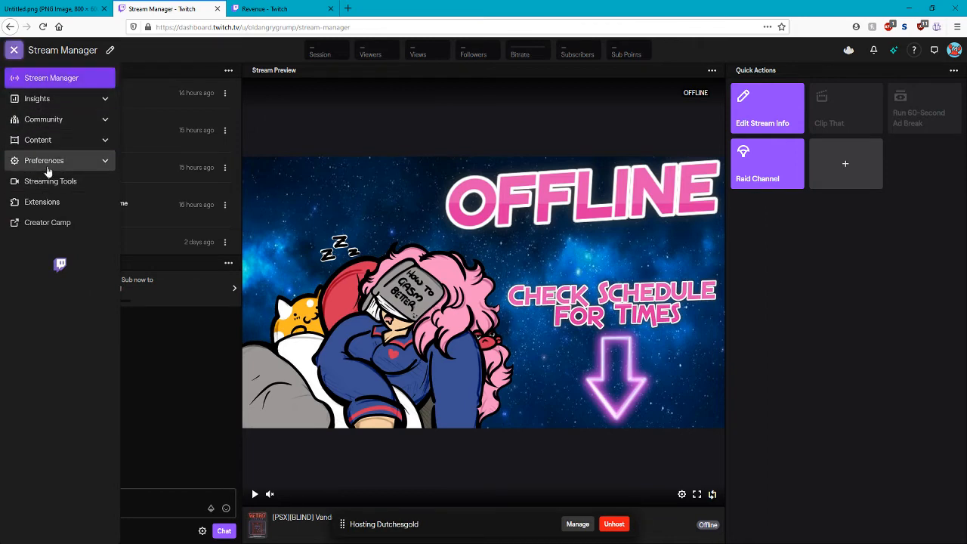
left_click(43, 161)
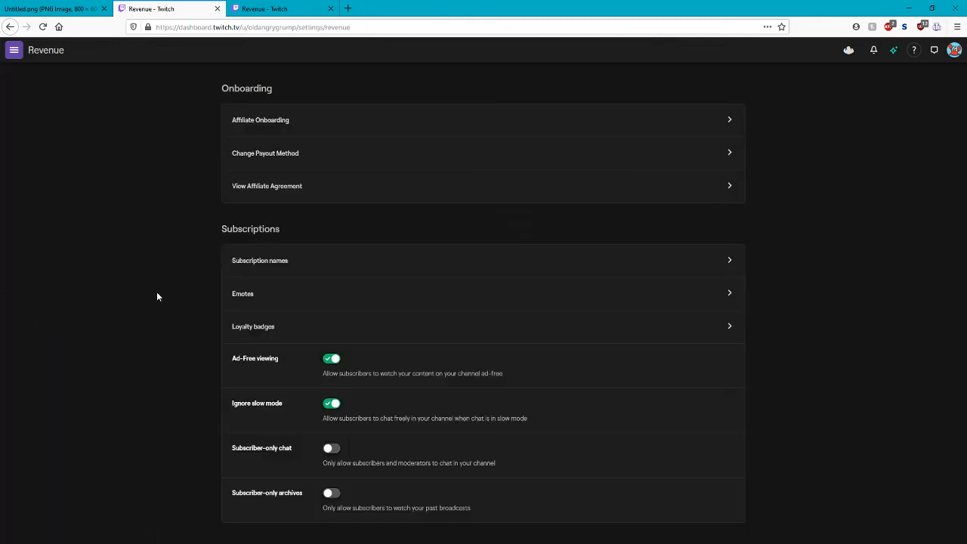
scroll("down", 3)
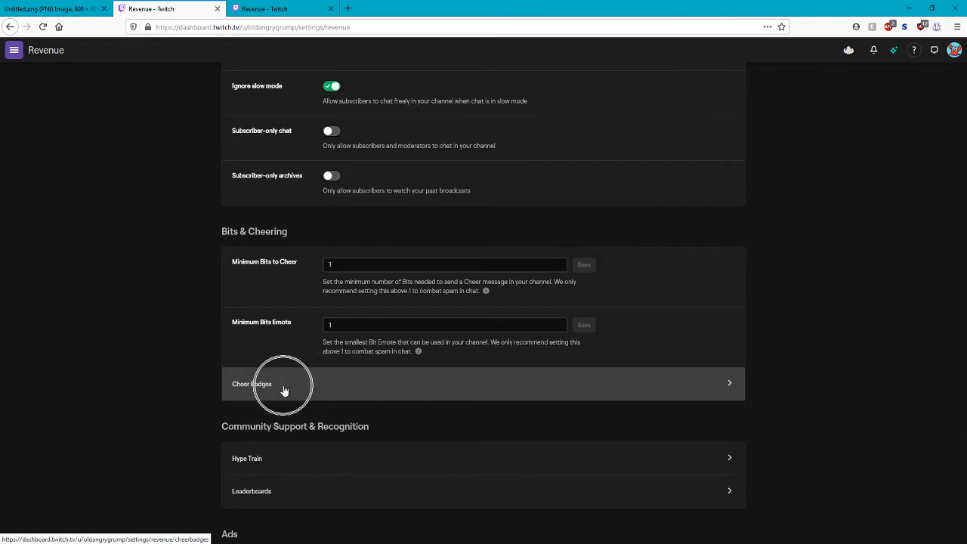
Step: Open Cheer Badges settings and scroll the 1K–2.5M tier list to the 300K Bits row
left_click(284, 384)
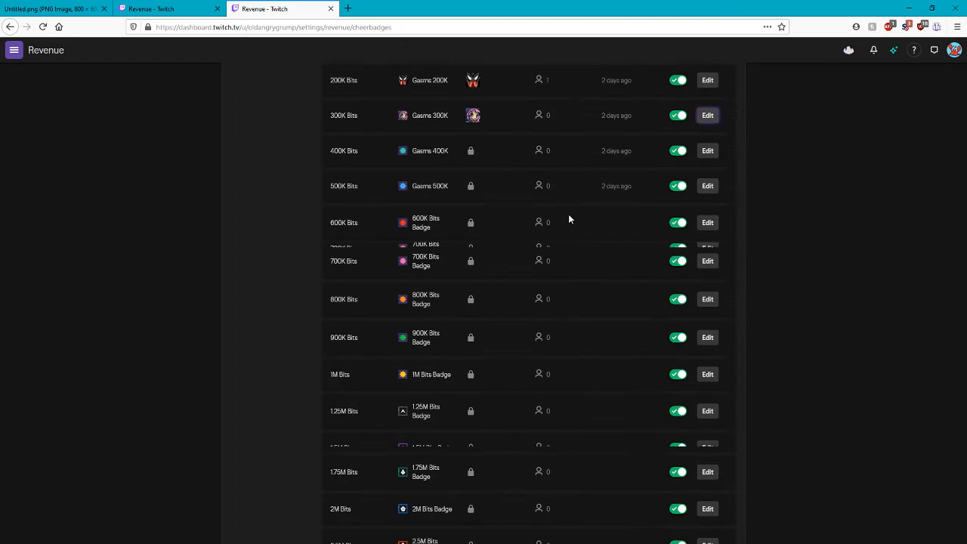
scroll("up", 3)
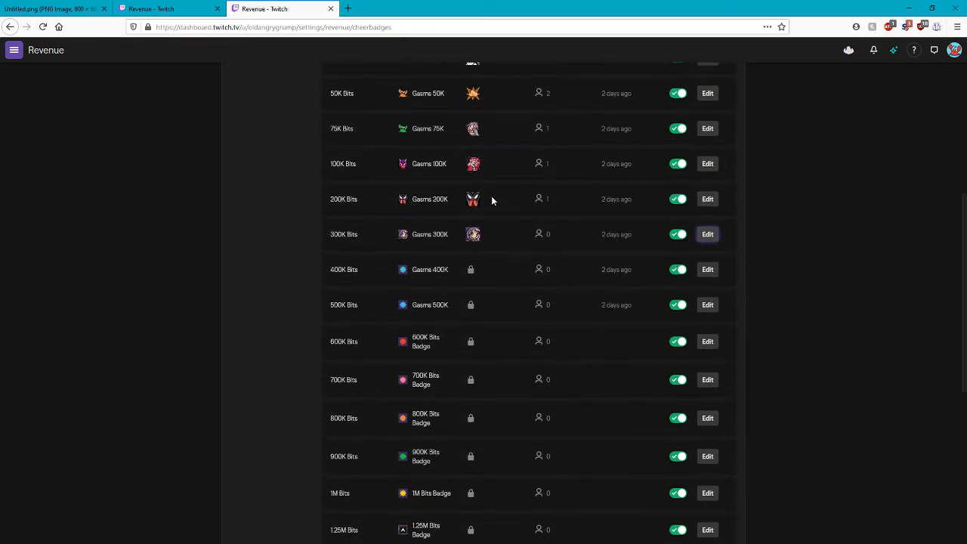
scroll("up", 3)
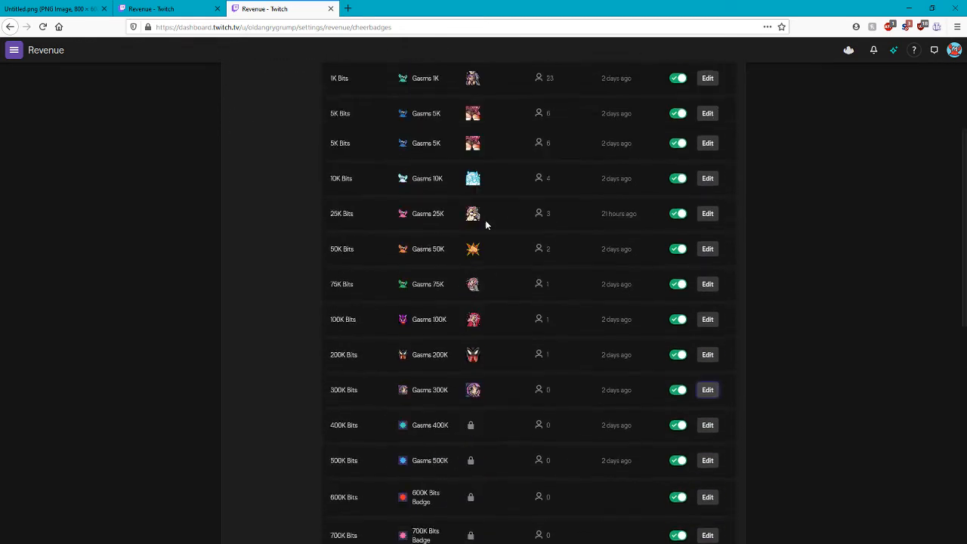
scroll("down", 3)
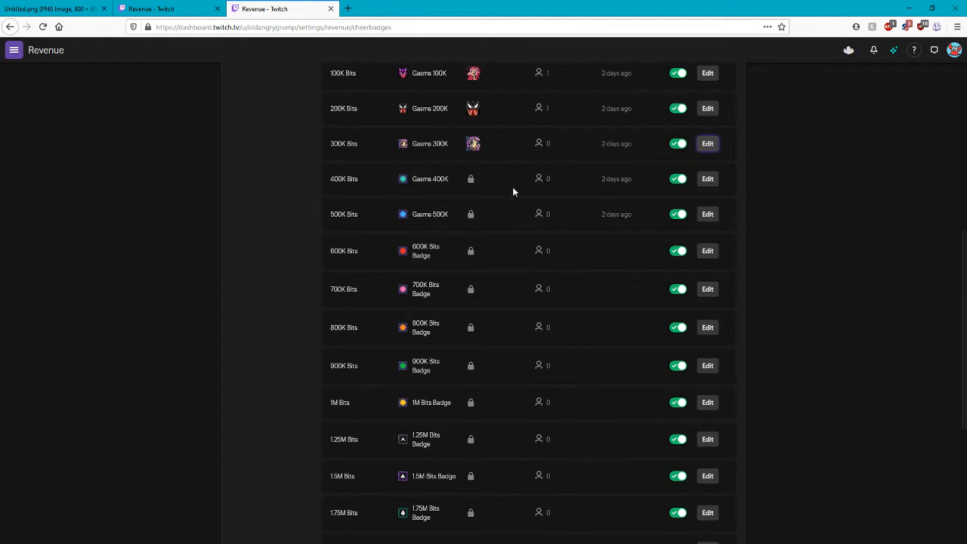
scroll("down", 3)
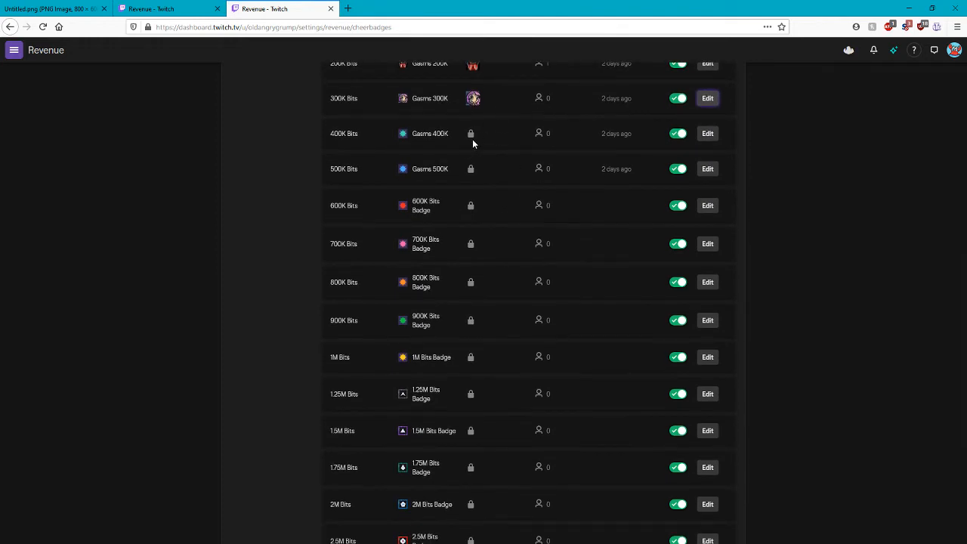
left_click(471, 133)
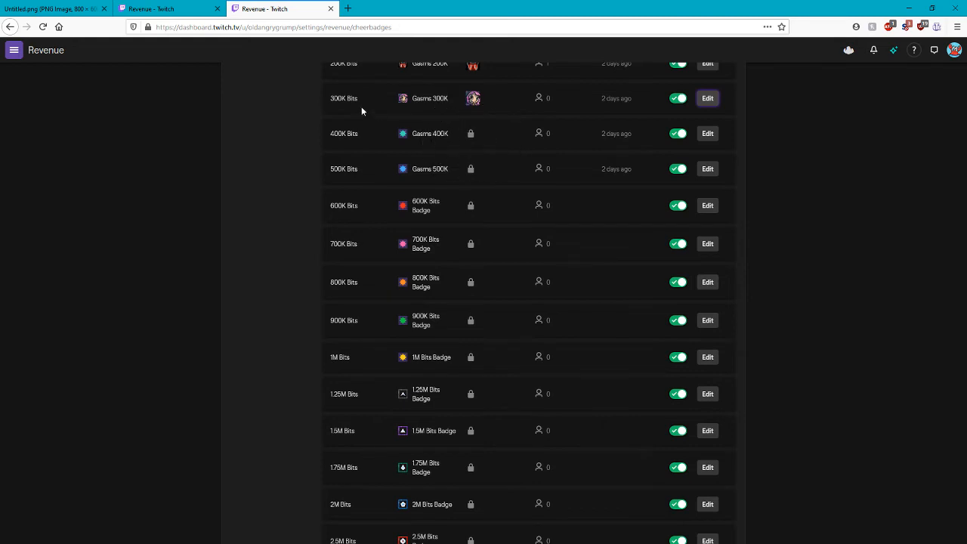
mouse_move(470, 106)
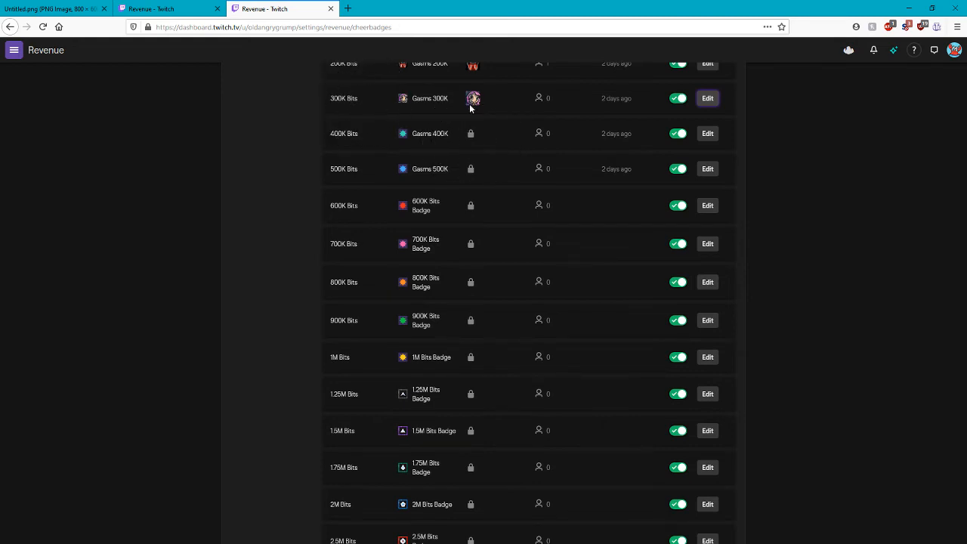
mouse_move(483, 108)
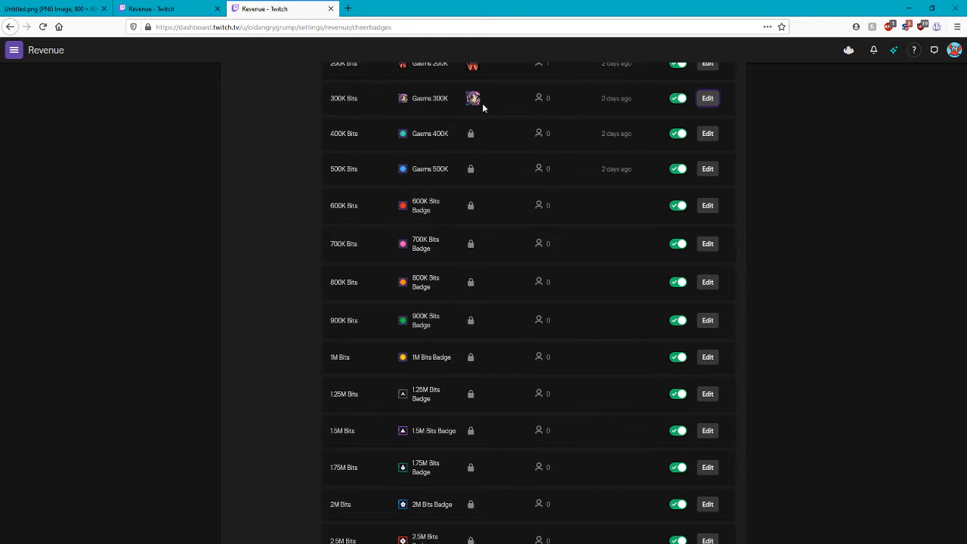
mouse_move(708, 98)
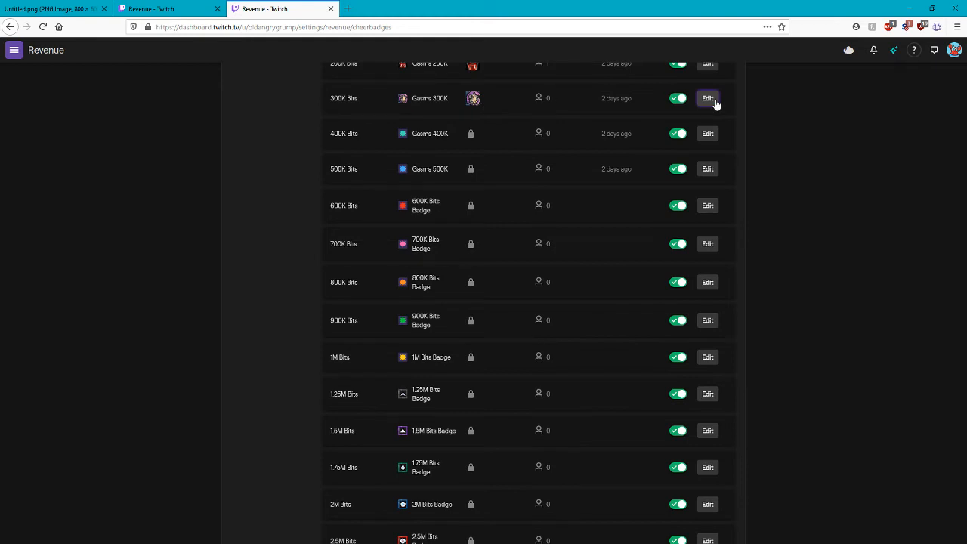
Step: Edit the 300K Bits tier and scroll to its pending Cheeky emote images
left_click(706, 98)
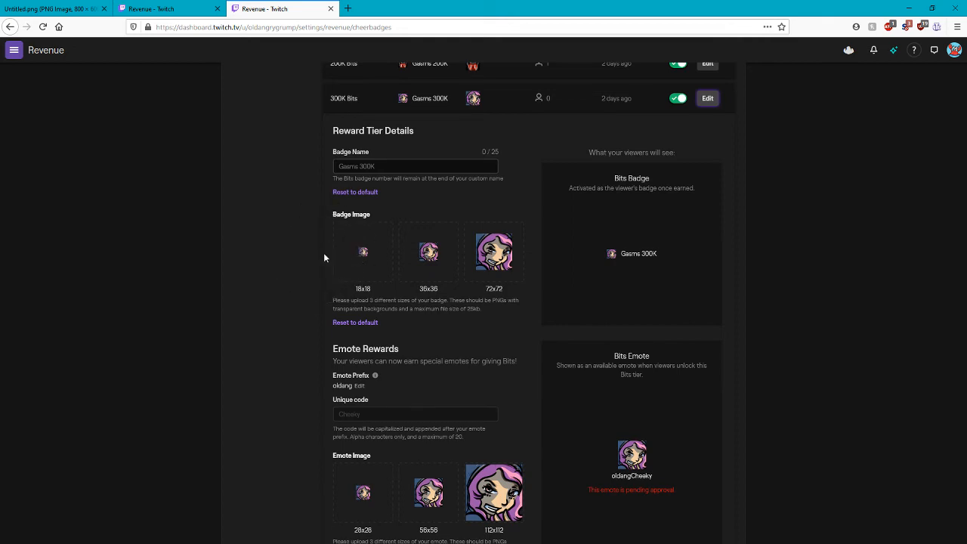
scroll("down", 3)
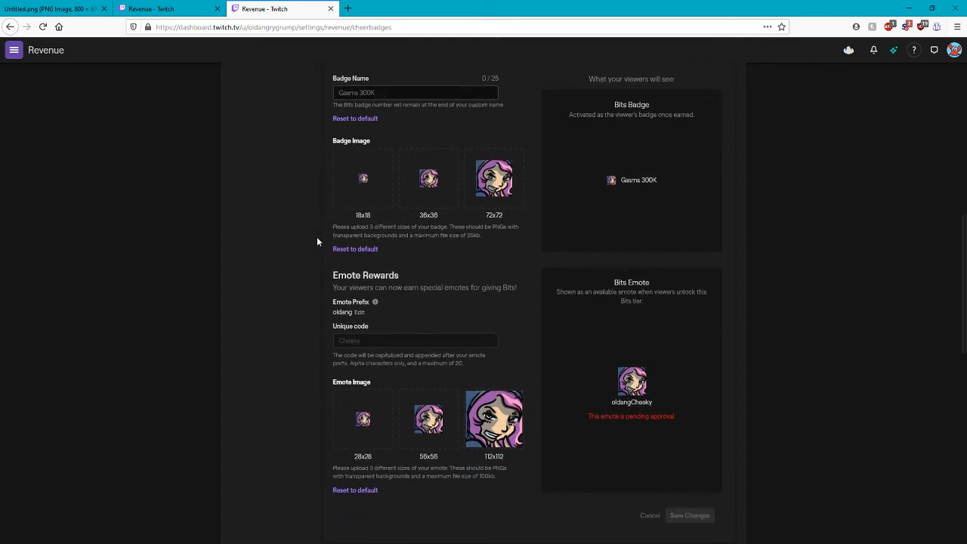
scroll("down", 3)
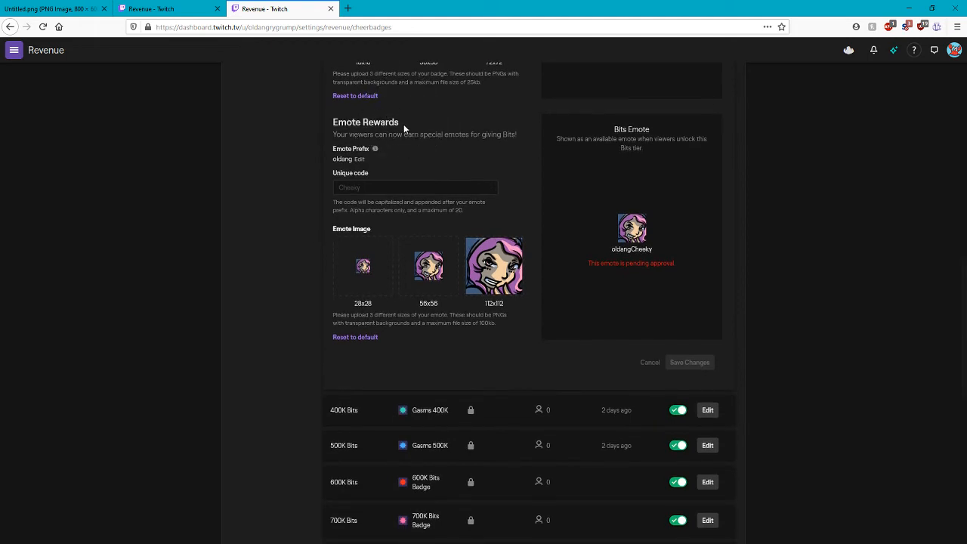
mouse_move(383, 188)
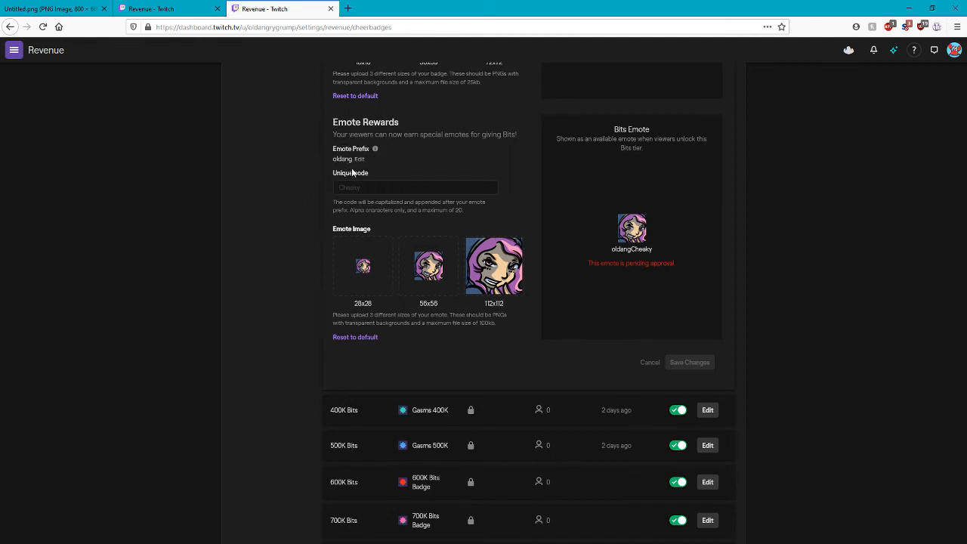
mouse_move(494, 259)
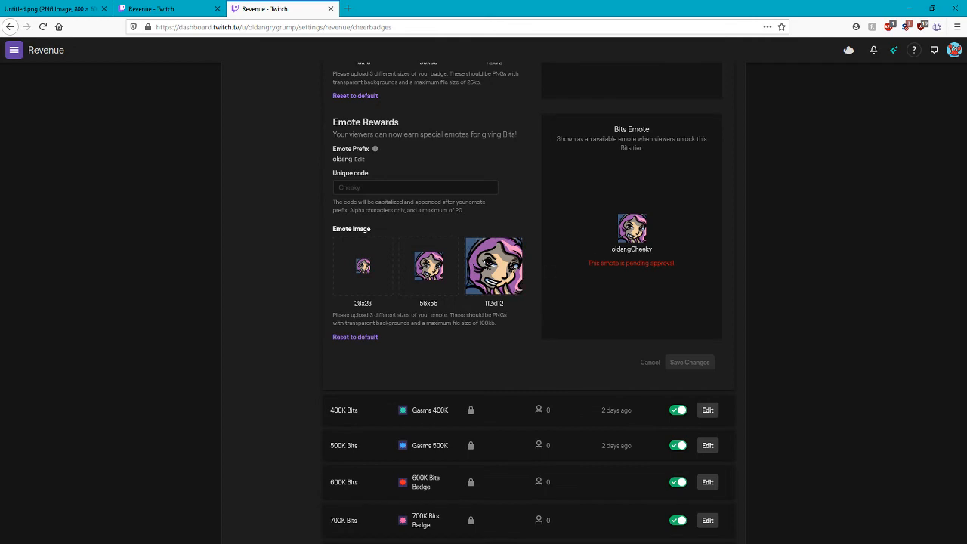
mouse_move(662, 280)
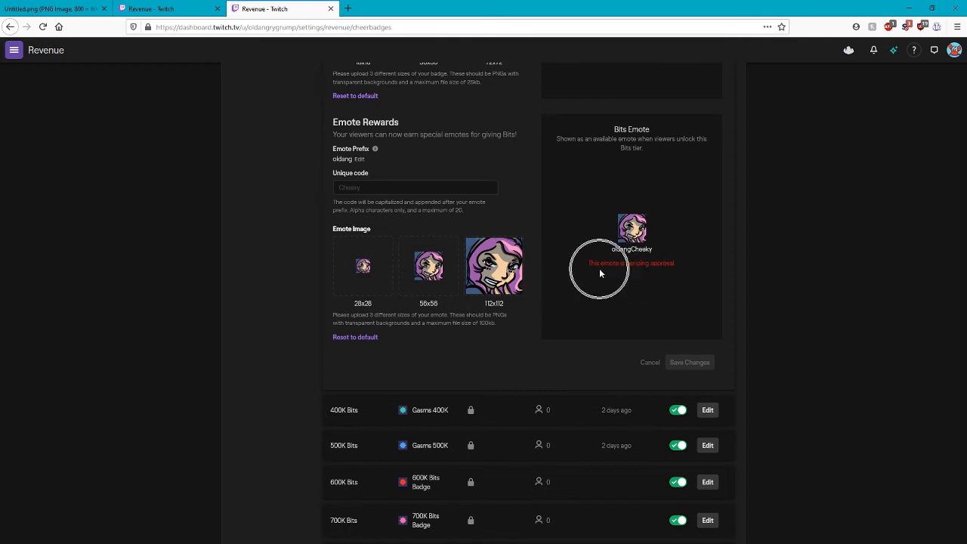
mouse_move(356, 307)
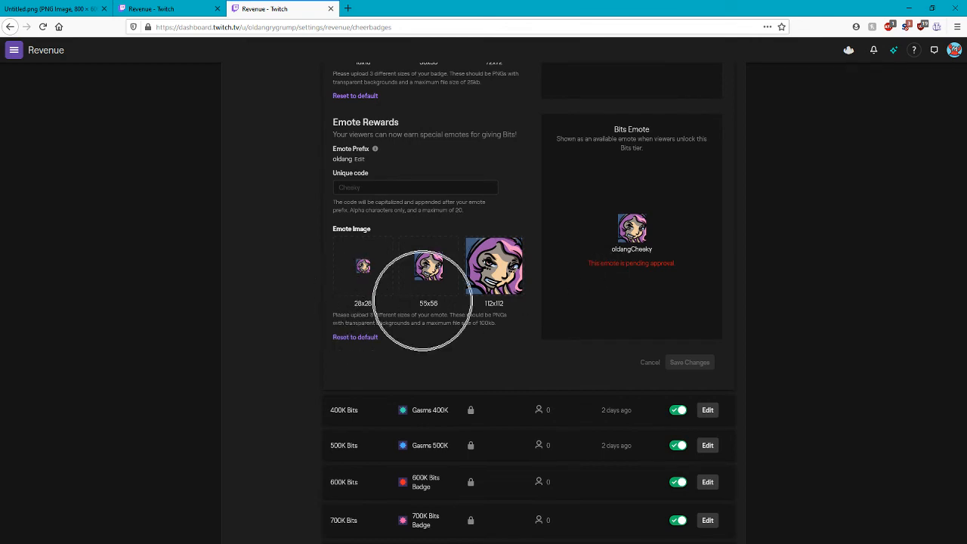
mouse_move(371, 189)
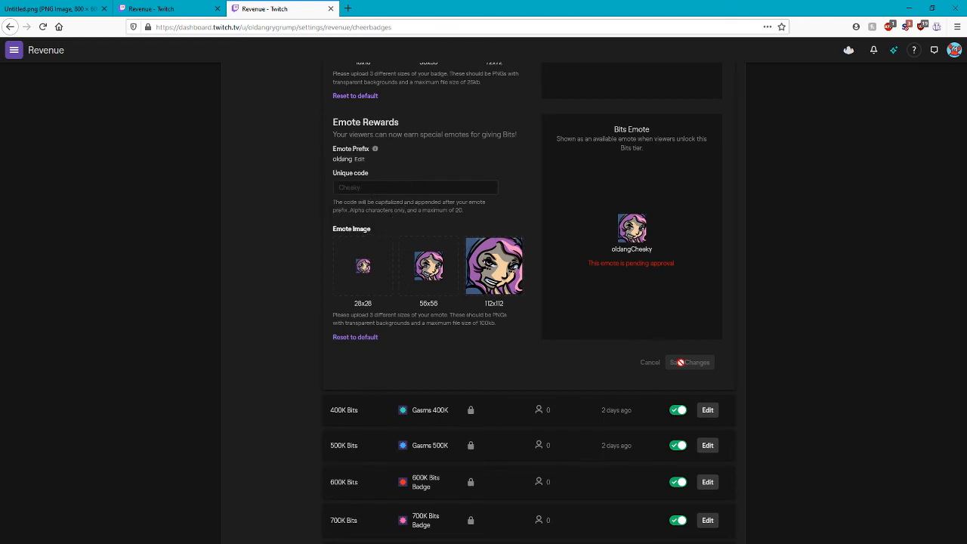
mouse_move(805, 286)
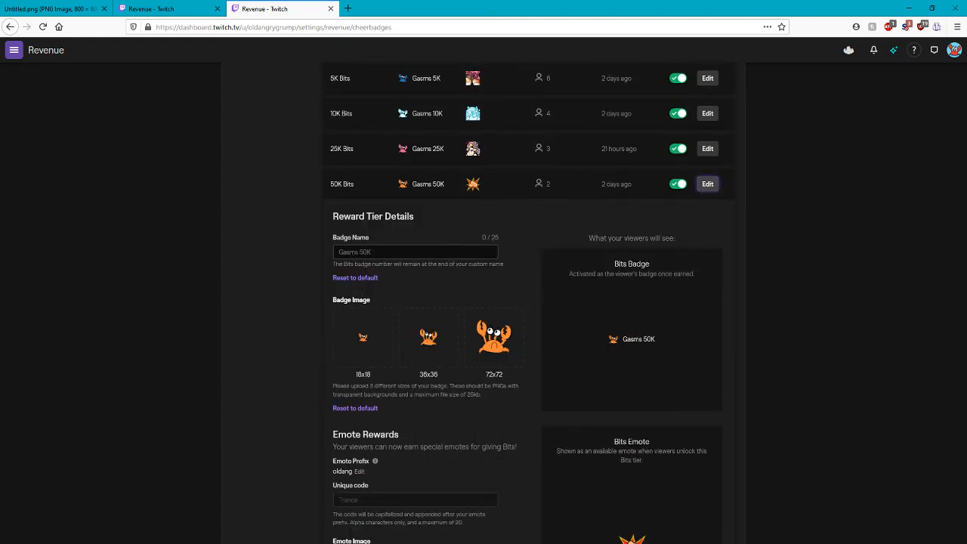
Step: Scroll through the 50K tier's crab badge and approved Trance emote images, then past it
scroll("down", 3)
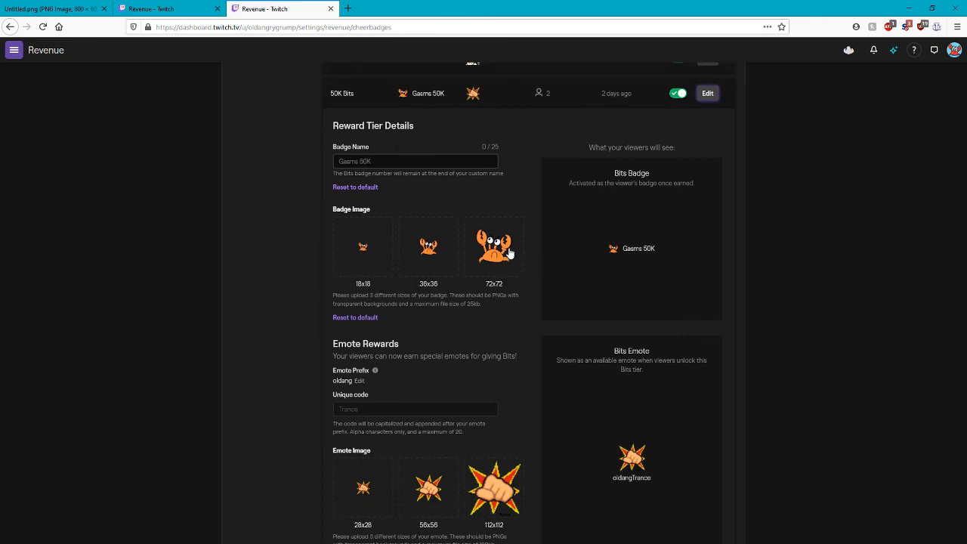
scroll("down", 3)
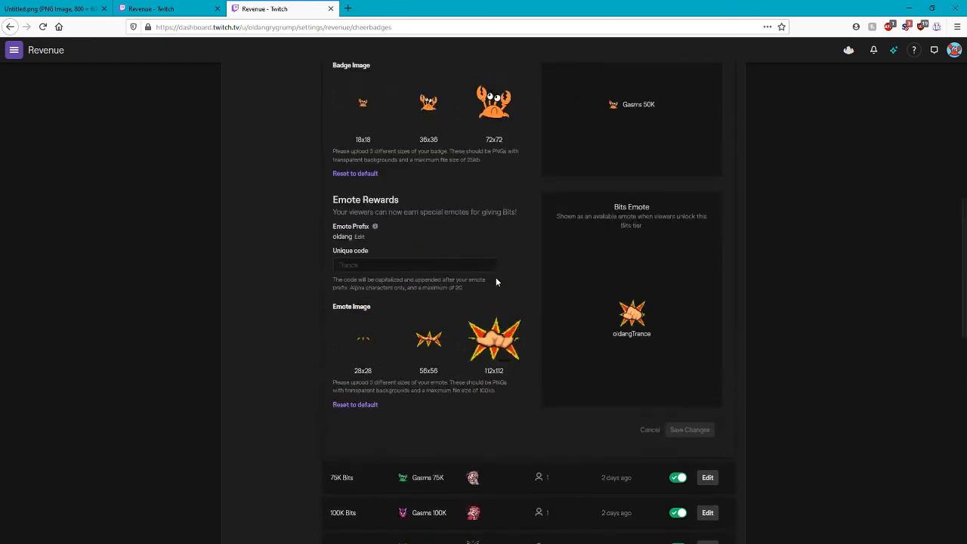
scroll("down", 3)
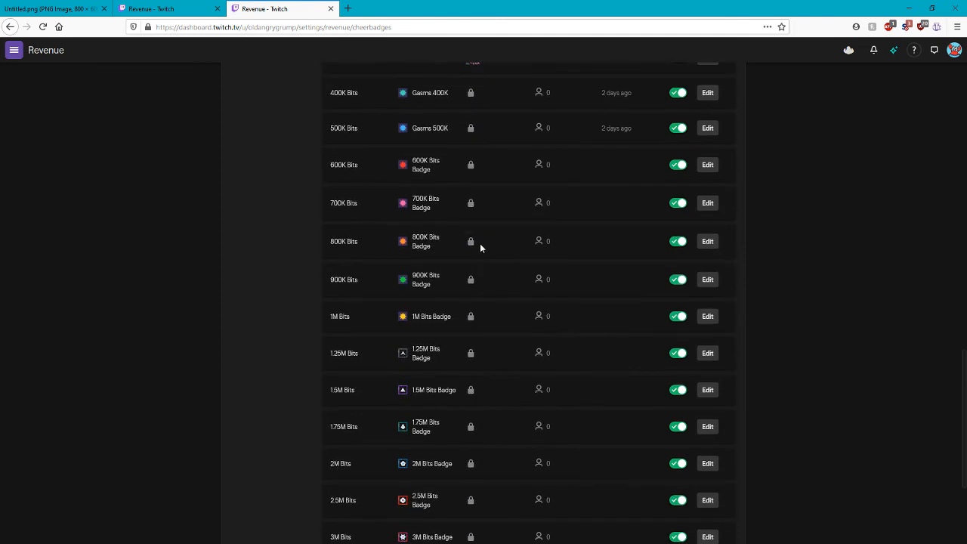
mouse_move(472, 250)
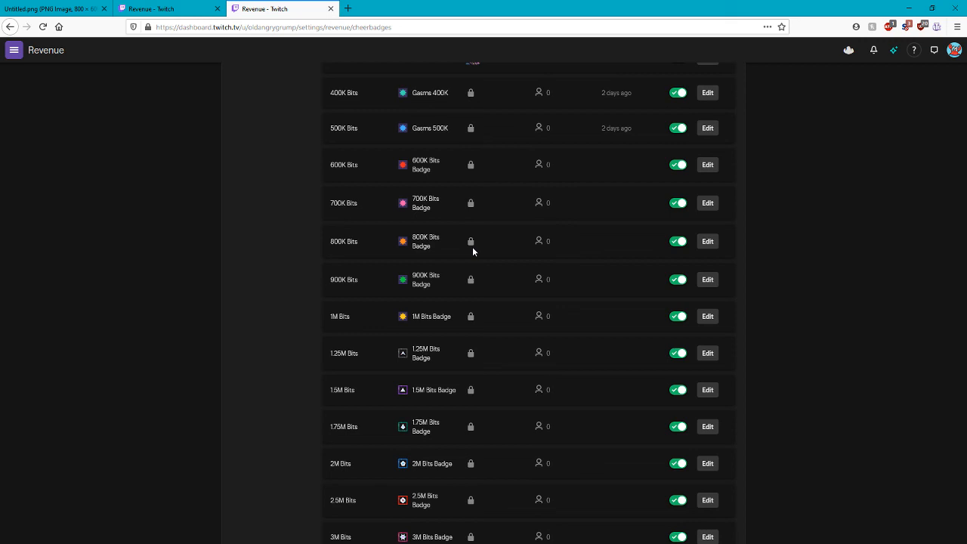
mouse_move(103, 293)
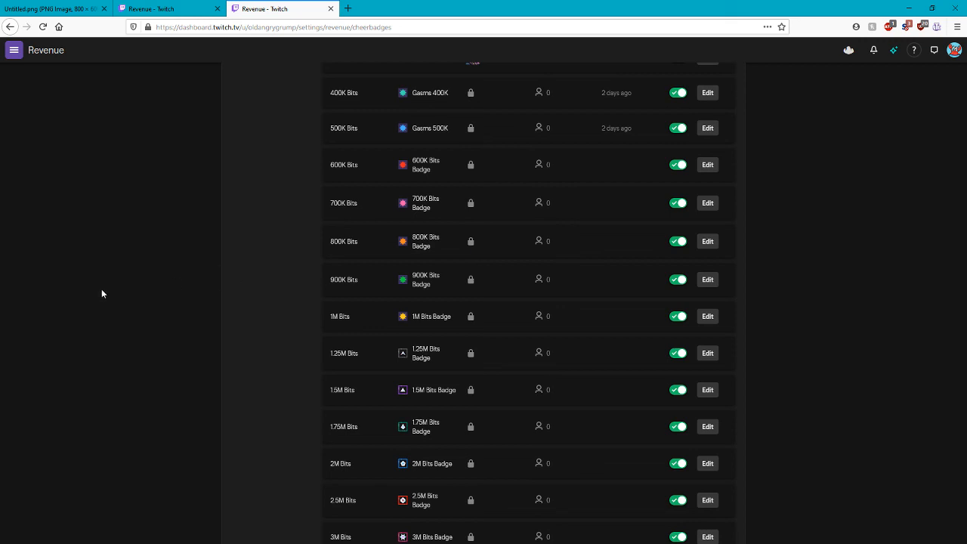